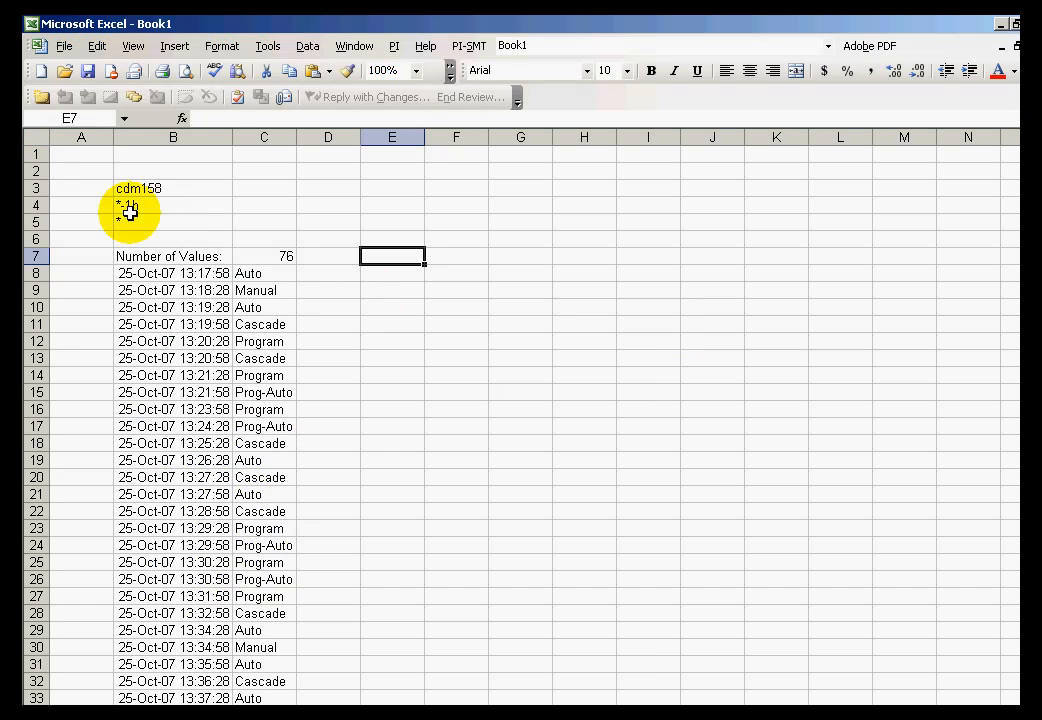
Inspect the cdm158 archived mode values in the sheet (Auto, Cascade, Program)
click(172, 188)
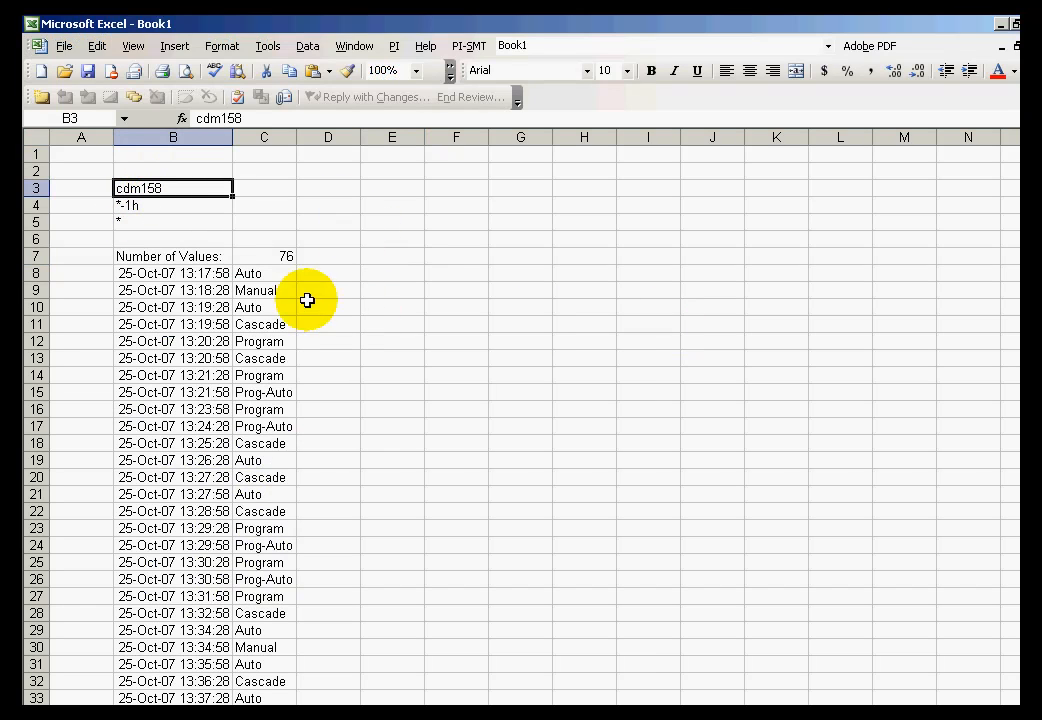
click(264, 290)
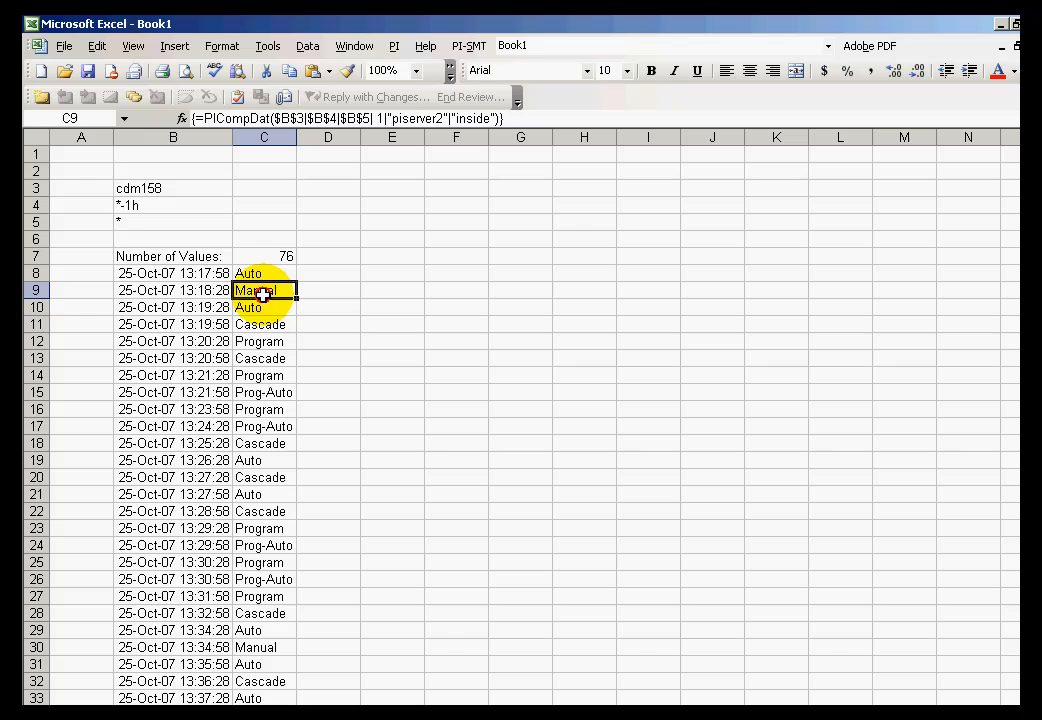
click(264, 340)
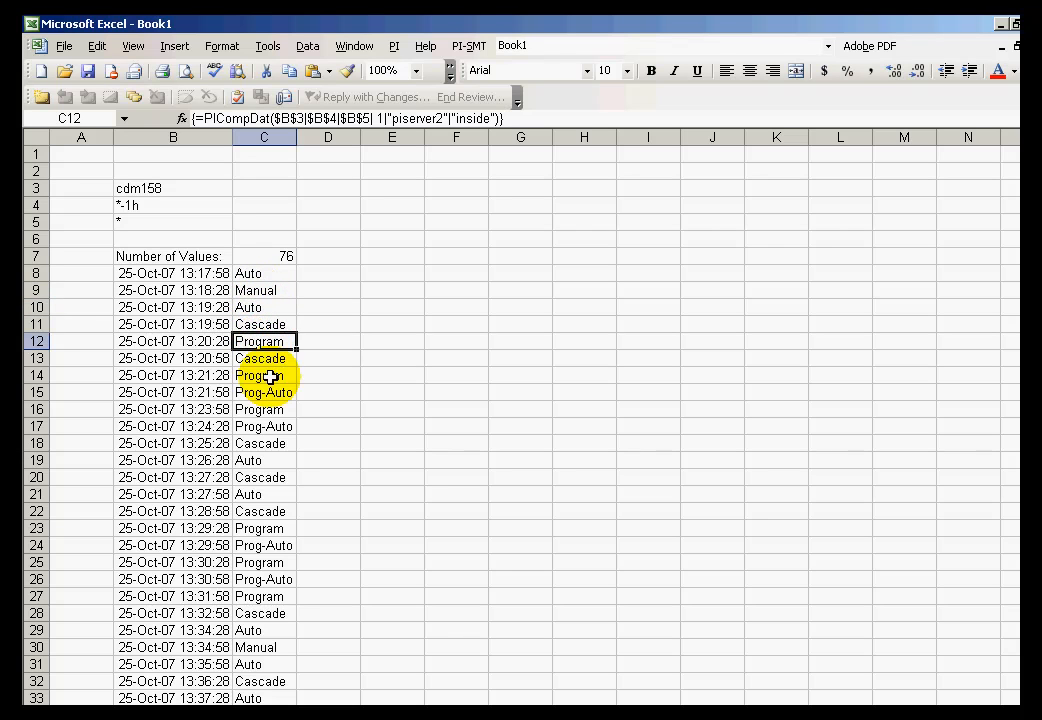
click(264, 376)
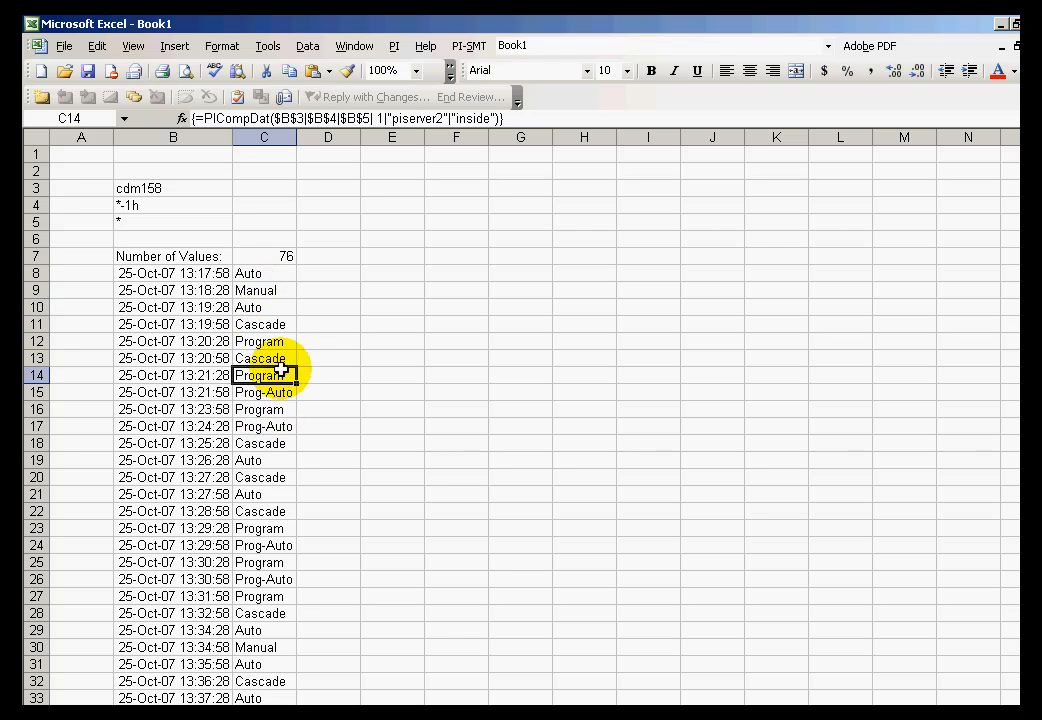
mouse_move(392, 362)
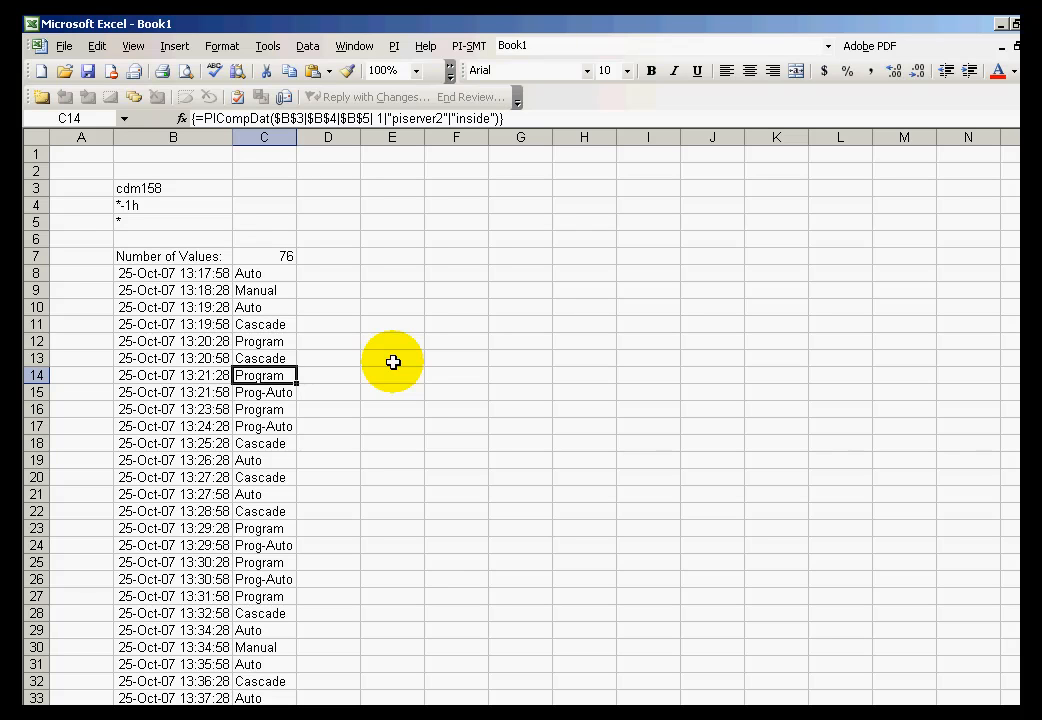
click(264, 272)
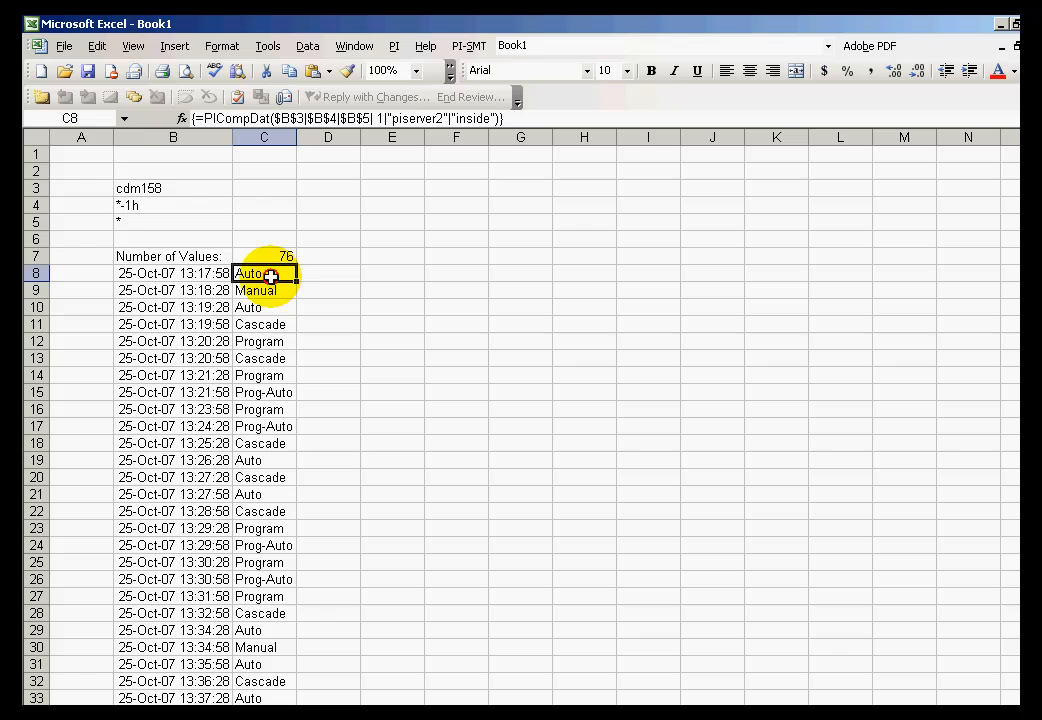
click(264, 358)
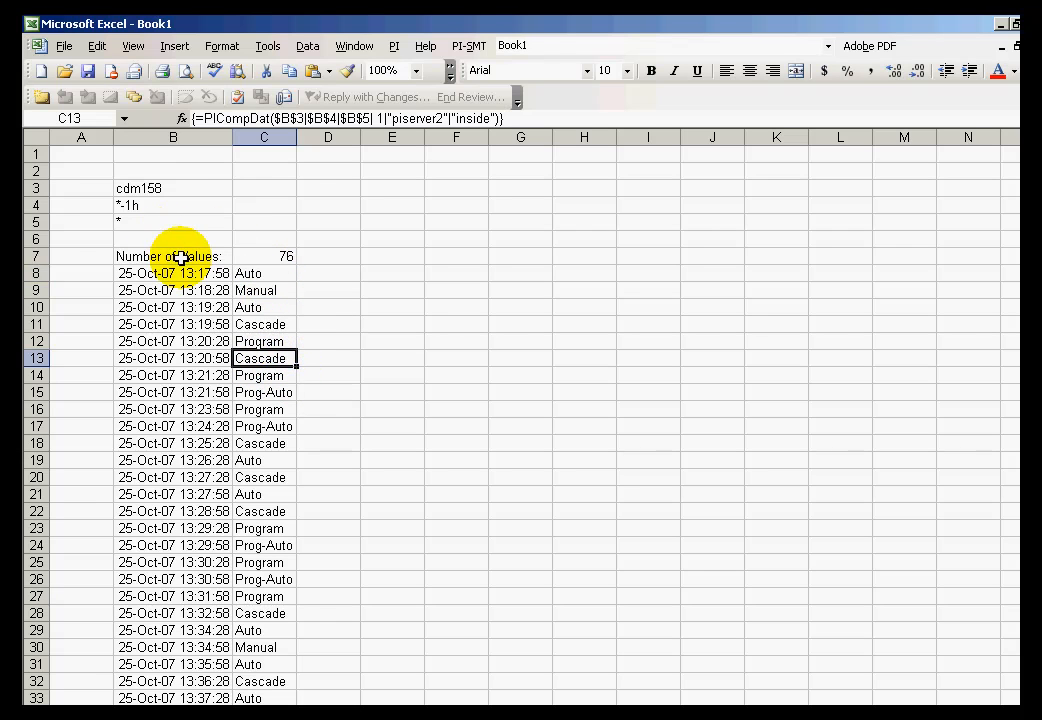
click(172, 256)
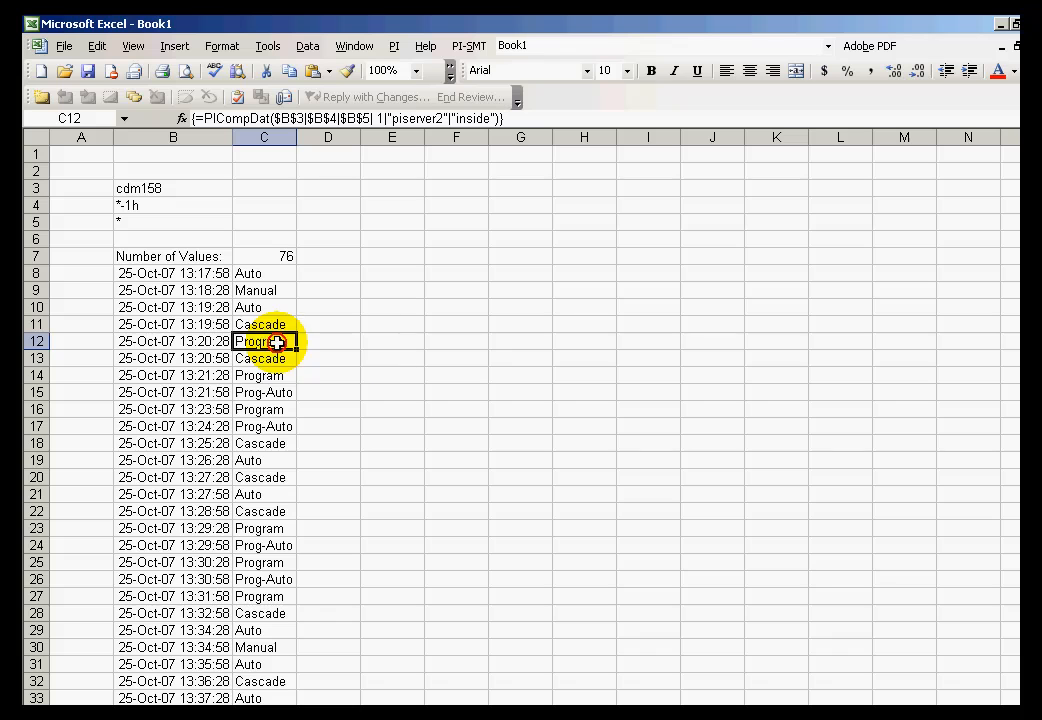
mouse_move(476, 352)
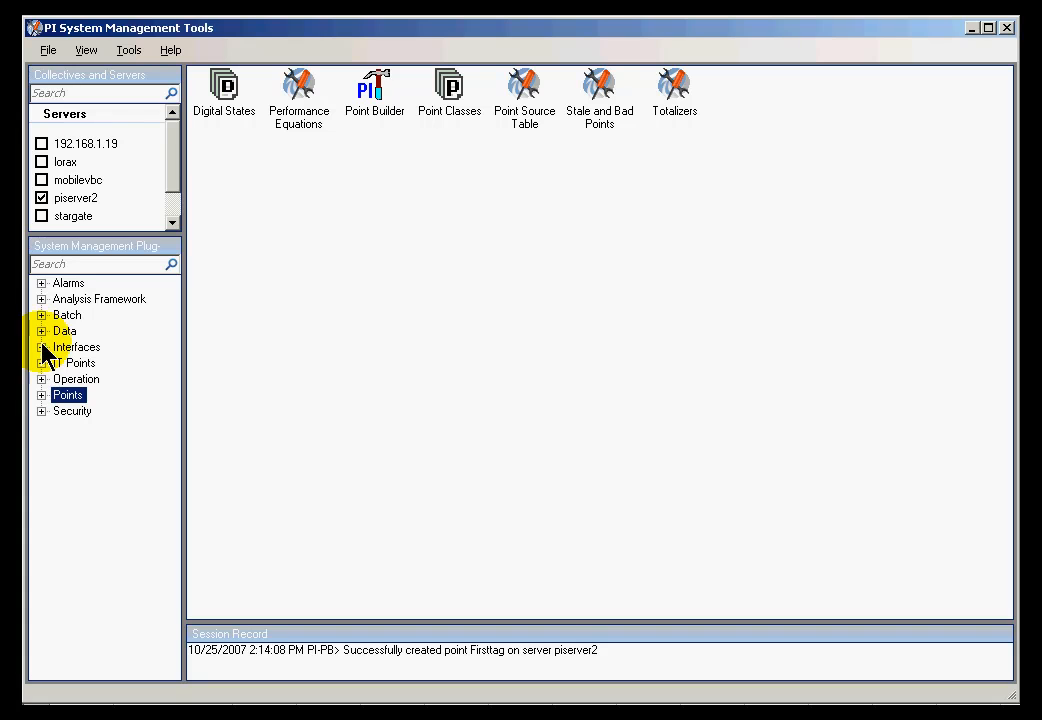
Show the Modes digital state set under Points on piserver2 (Manual, Auto, Cascade, Program, Prog-Auto)
click(40, 396)
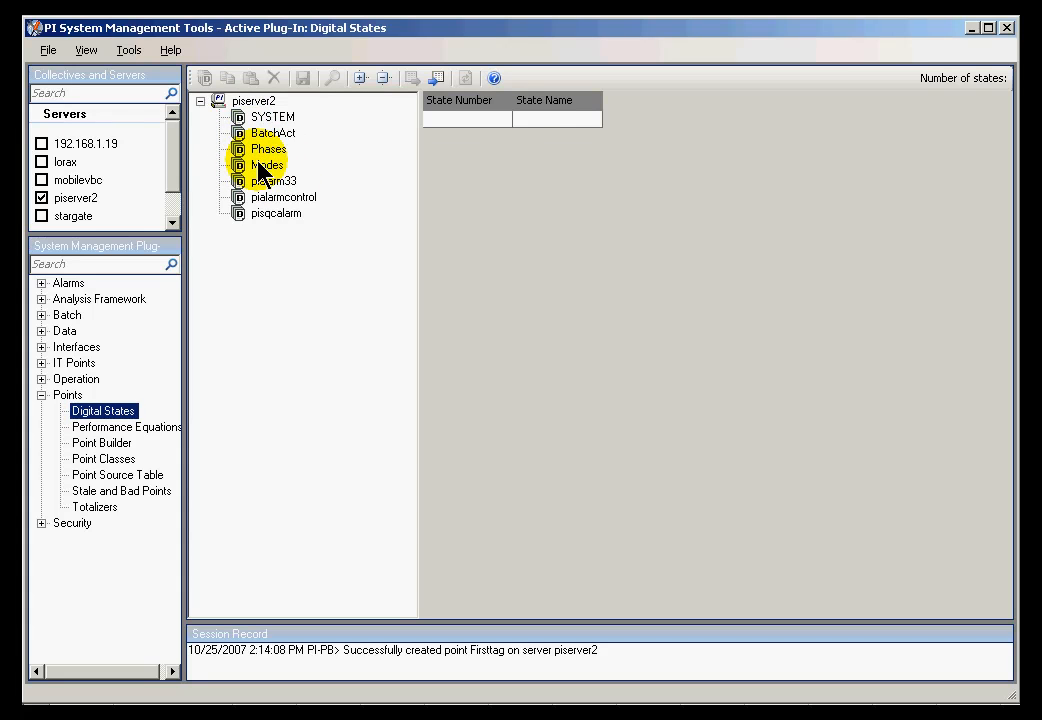
click(268, 164)
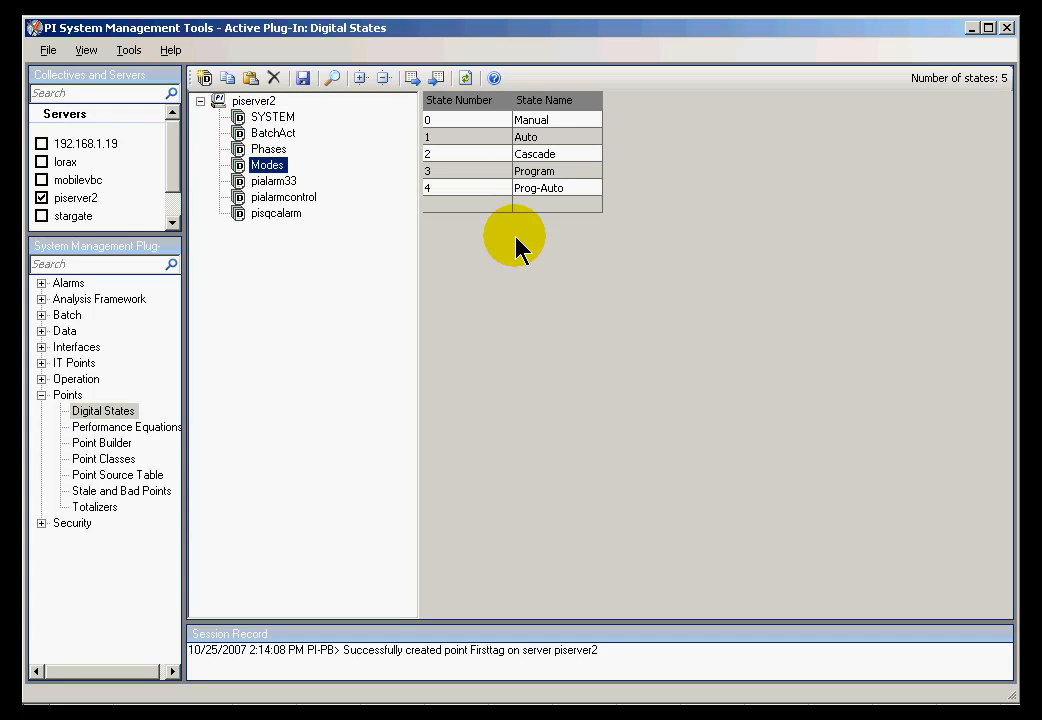
mouse_move(630, 230)
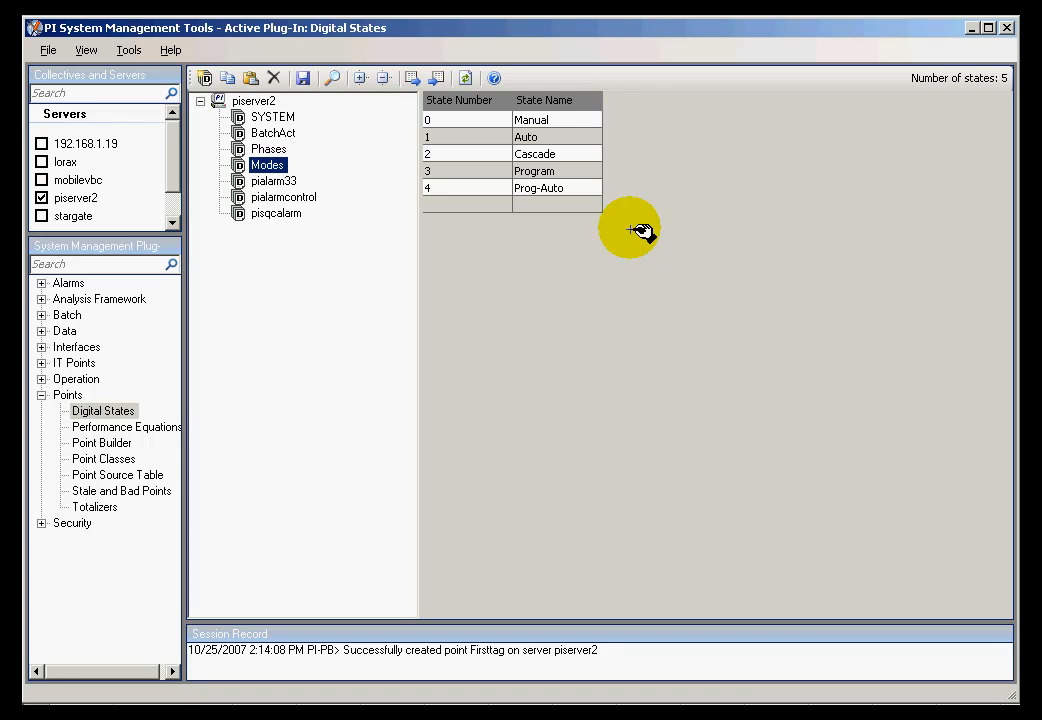
mouse_move(600, 196)
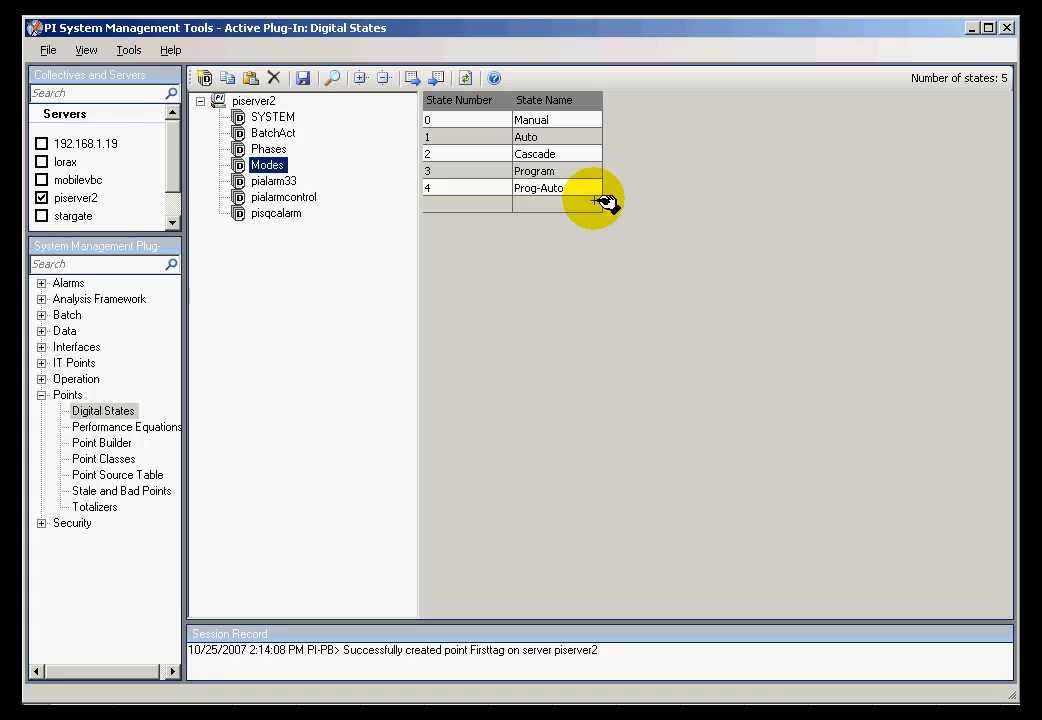
mouse_move(272, 130)
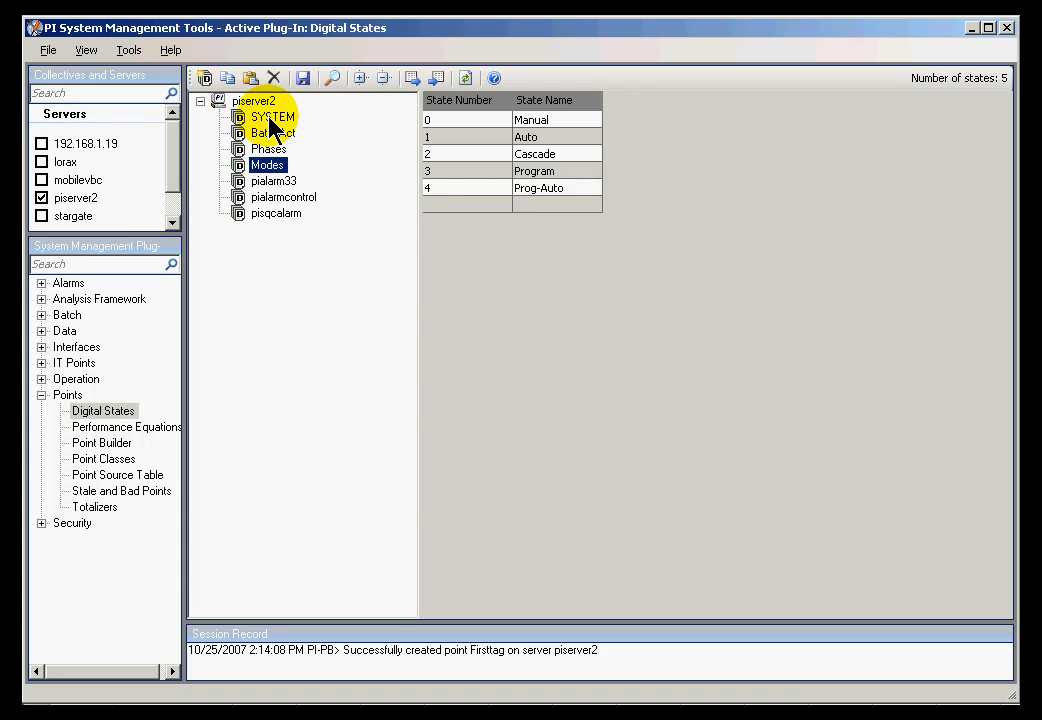
Display the SYSTEM state set's 316 states on piserver2, scrolling through names like Shutdown and Bad Input
click(272, 116)
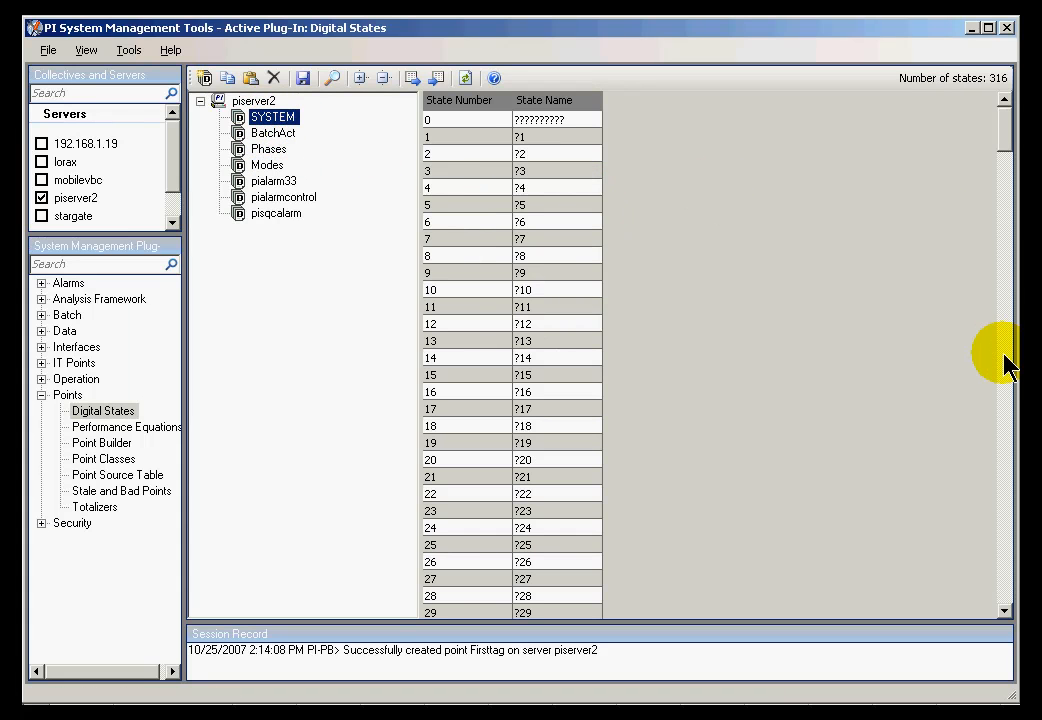
scroll(down, 3)
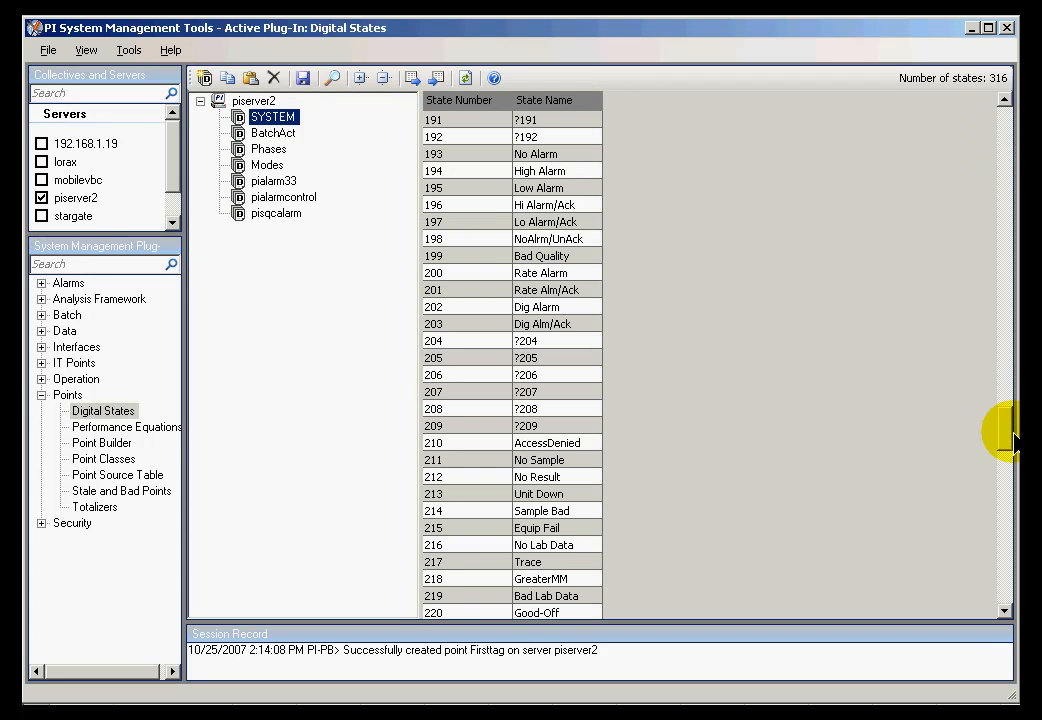
mouse_move(524, 190)
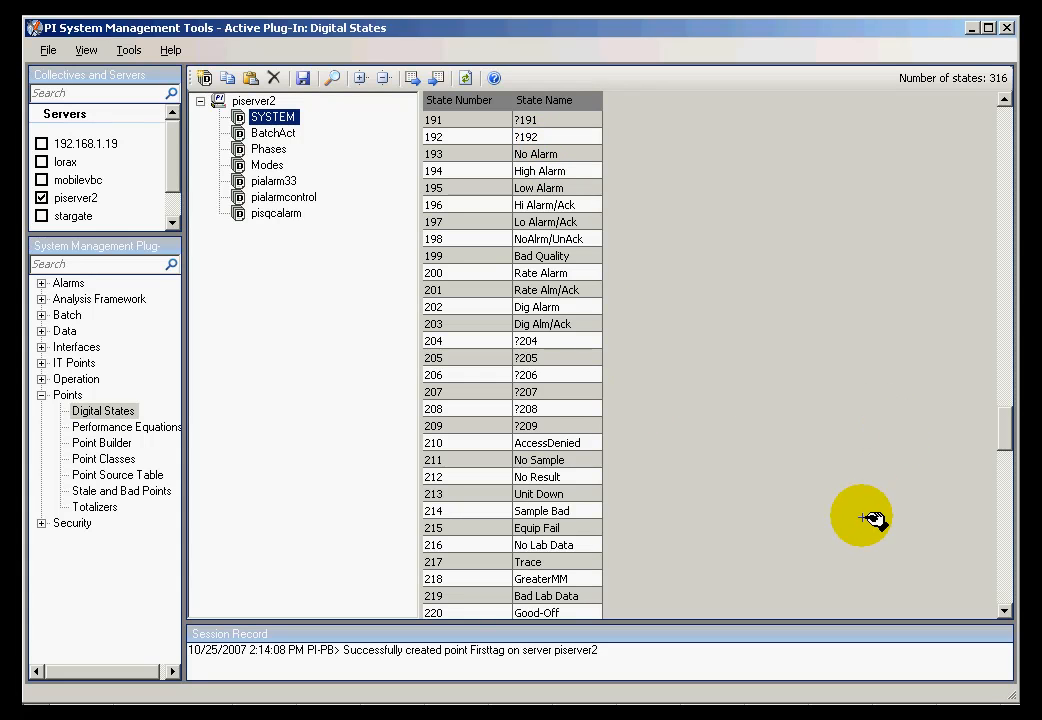
mouse_move(996, 532)
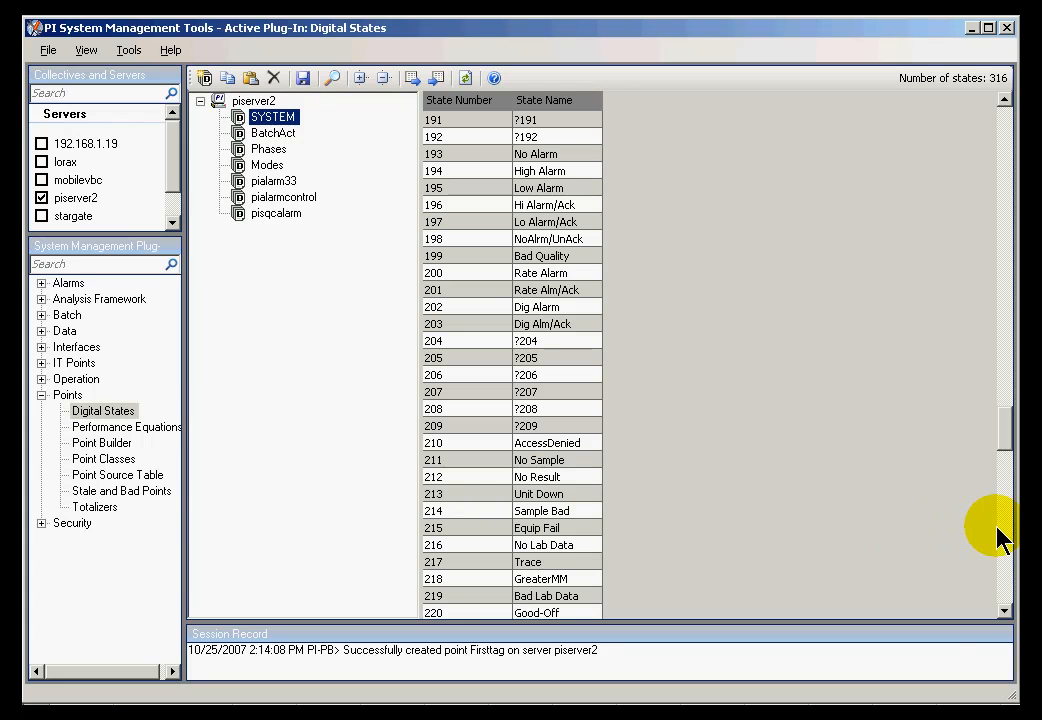
scroll(down, 3)
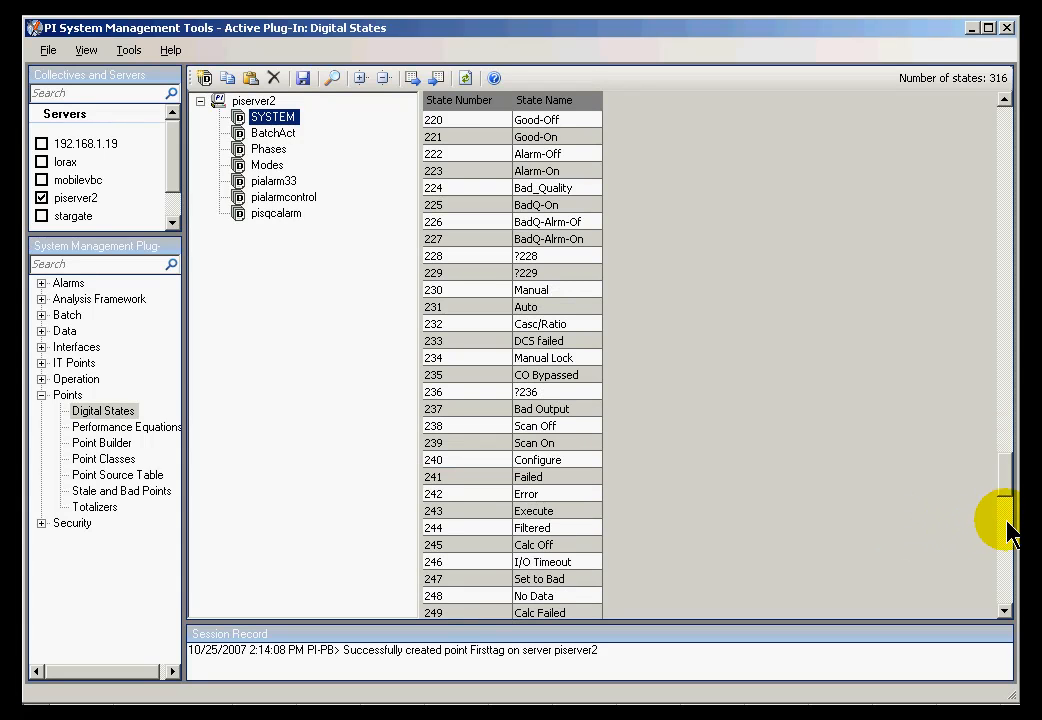
scroll(down, 3)
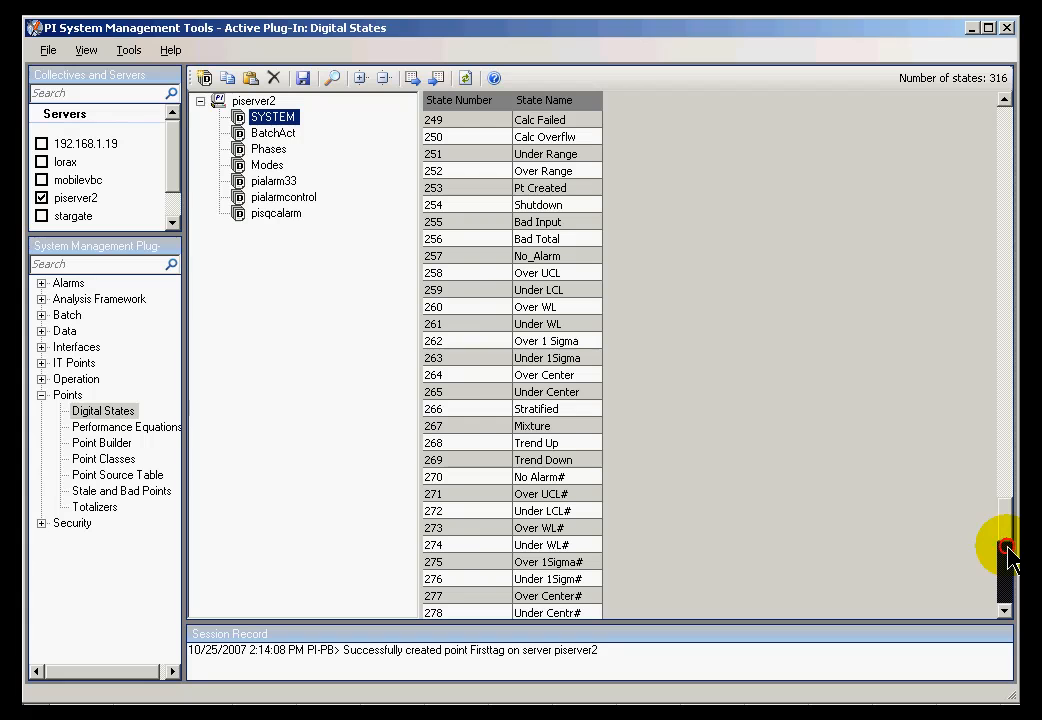
scroll(down, 3)
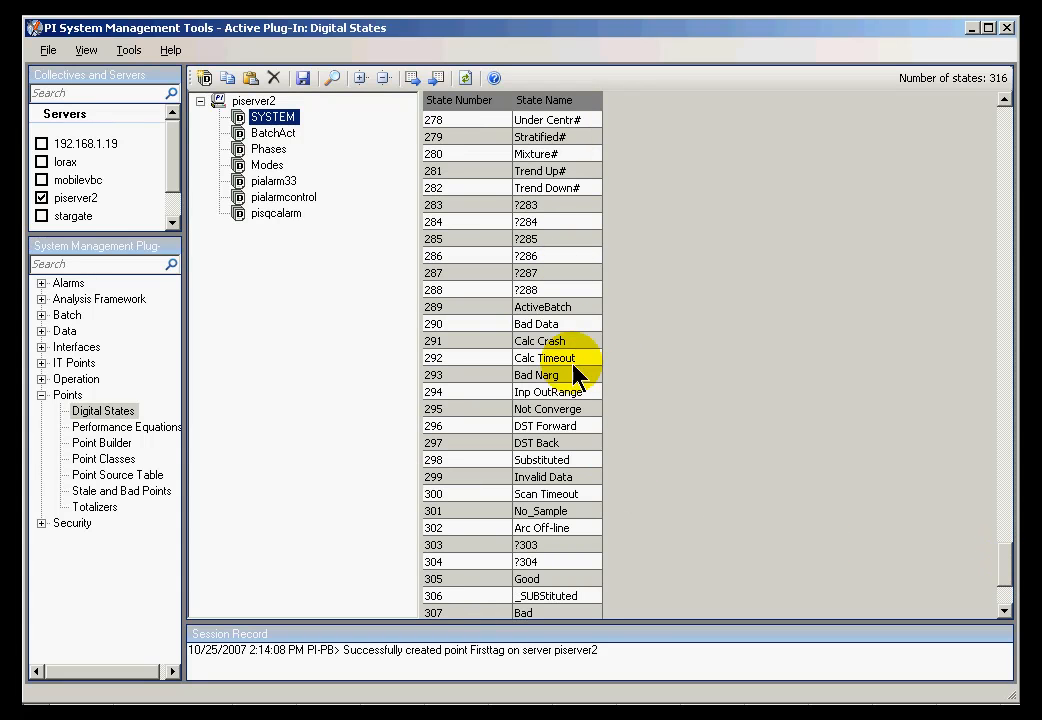
mouse_move(1012, 604)
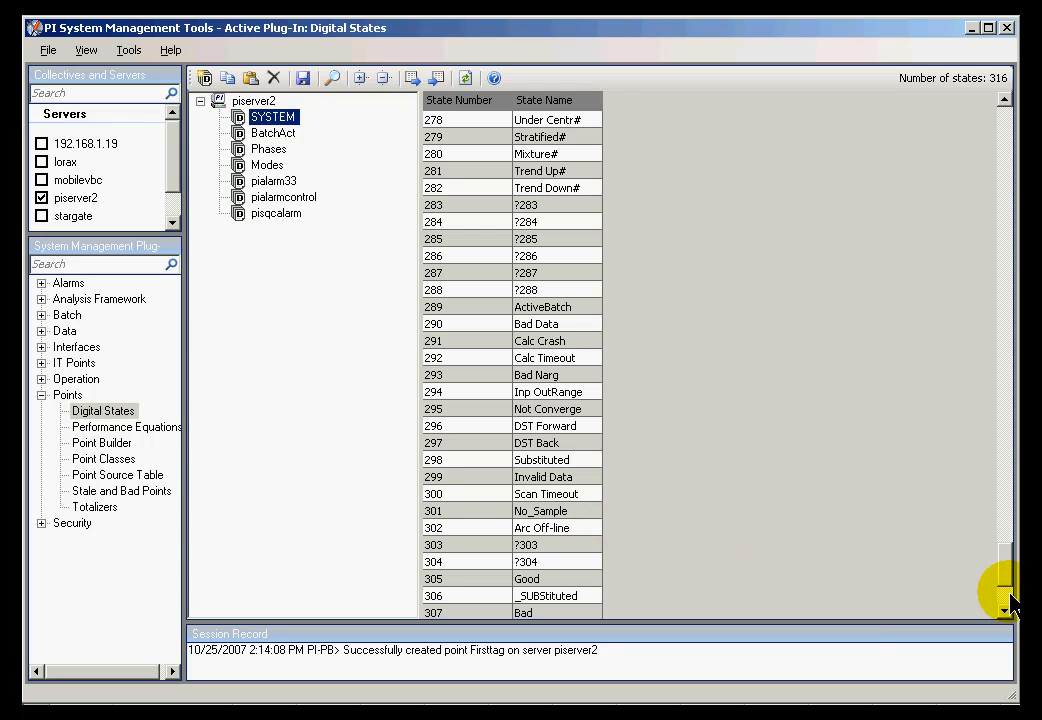
mouse_move(1008, 168)
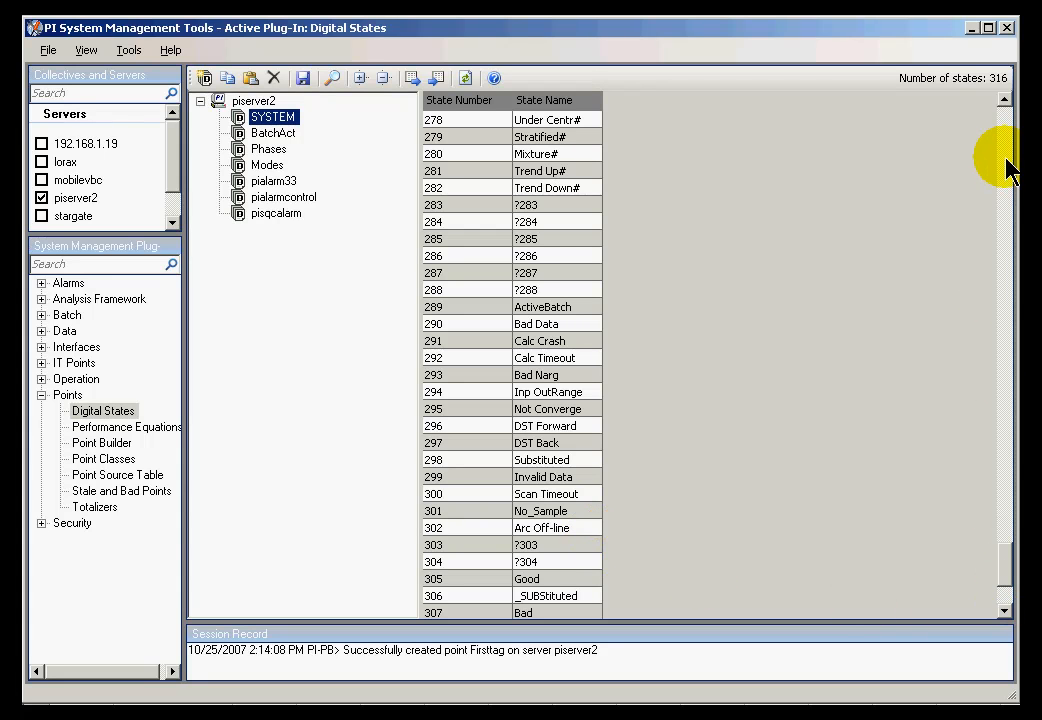
scroll(up, 3)
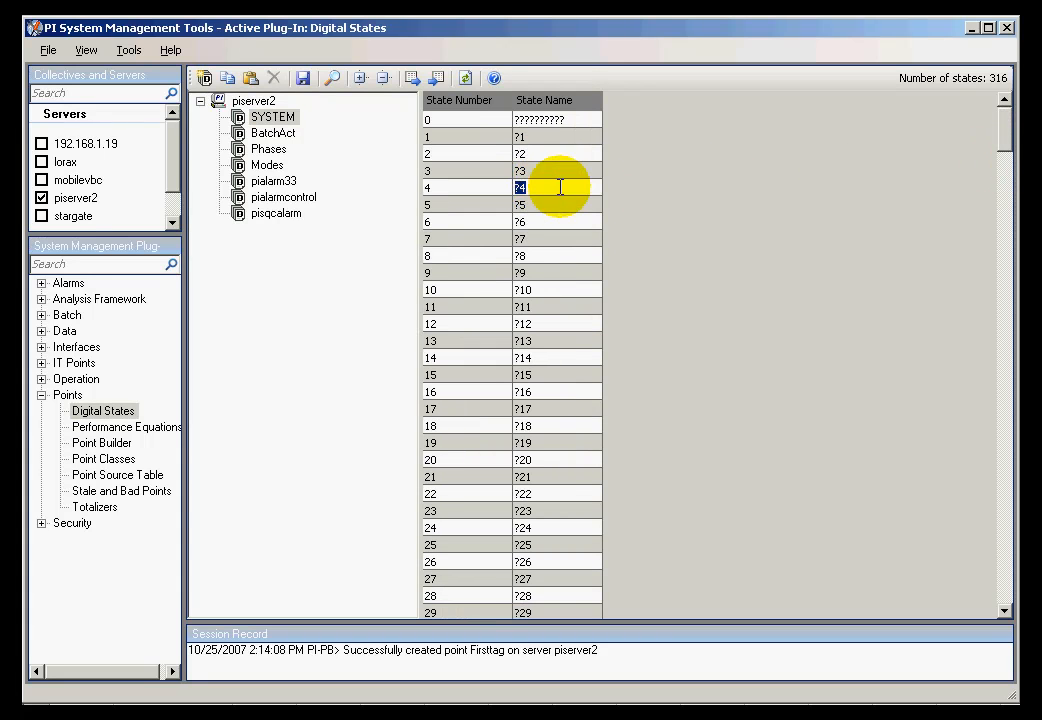
mouse_move(744, 184)
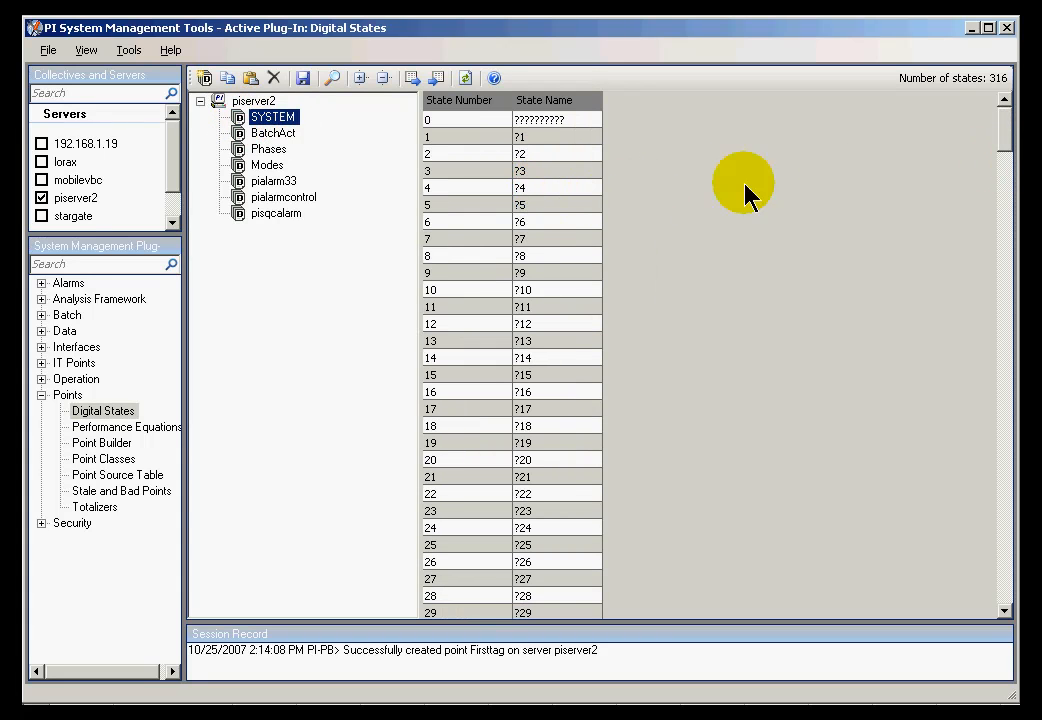
scroll(down, 3)
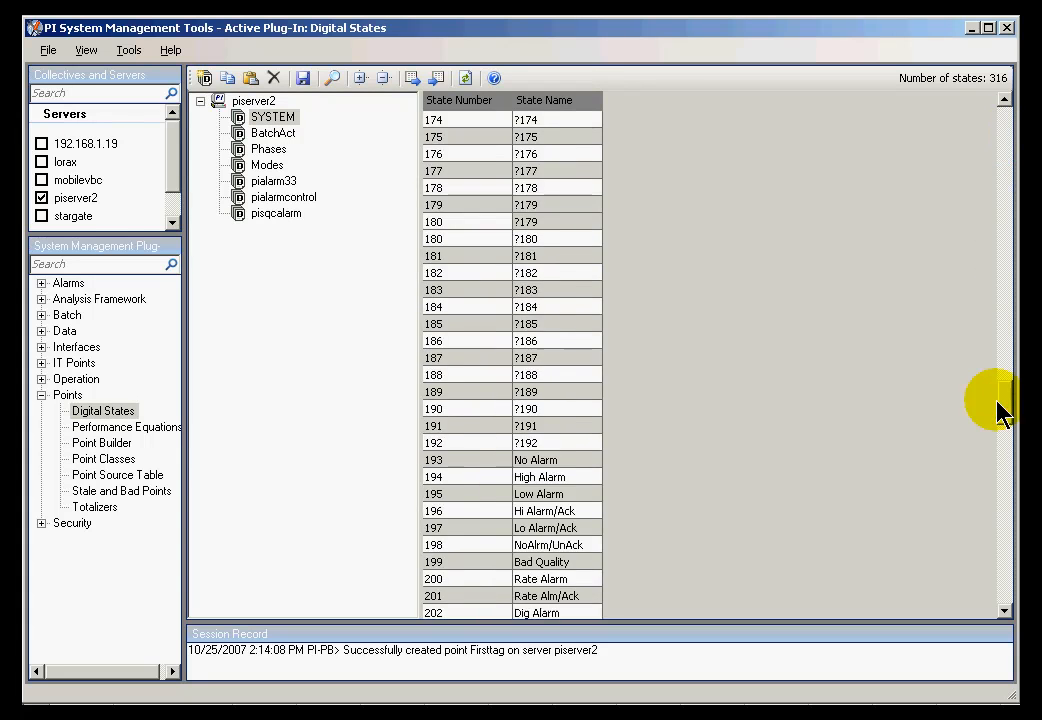
scroll(down, 3)
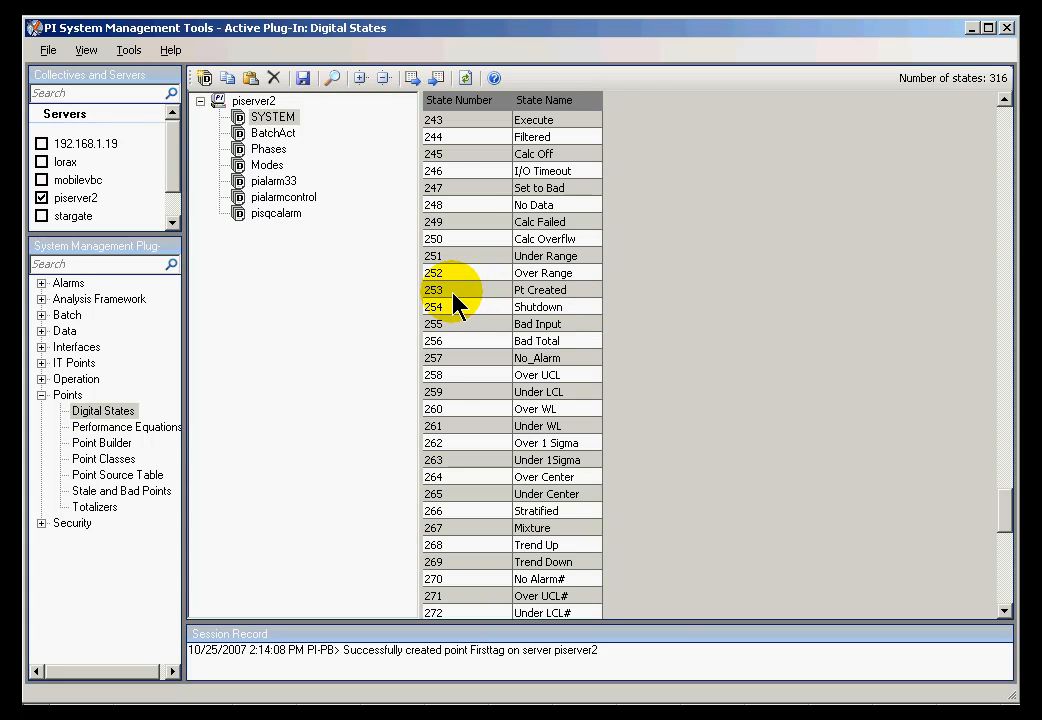
mouse_move(804, 476)
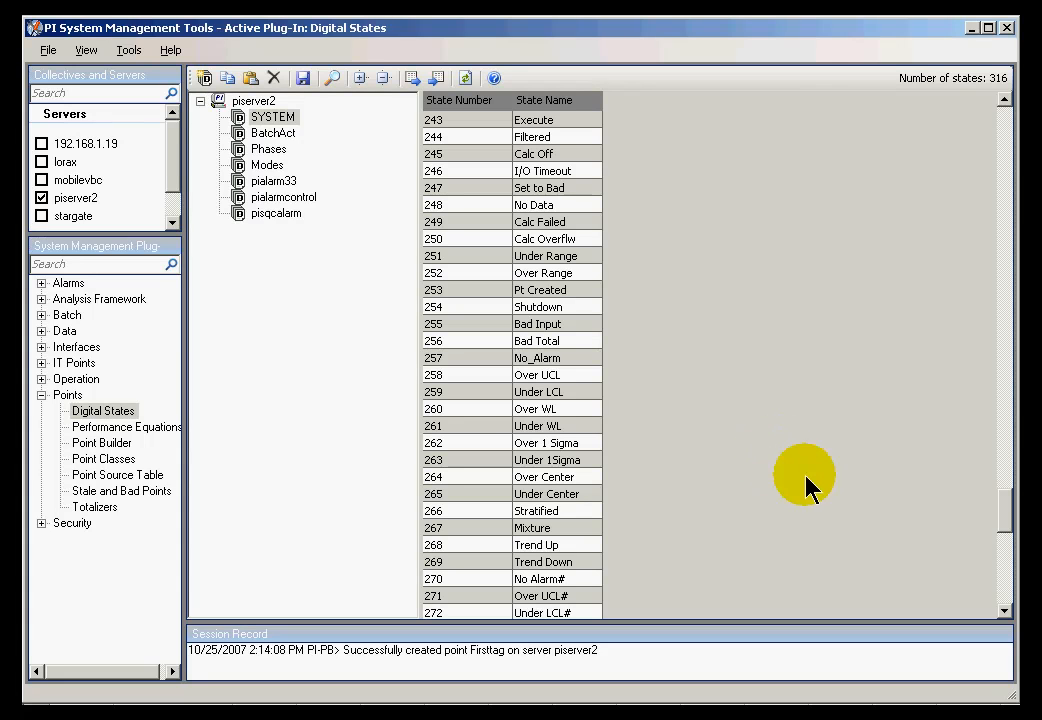
mouse_move(1004, 516)
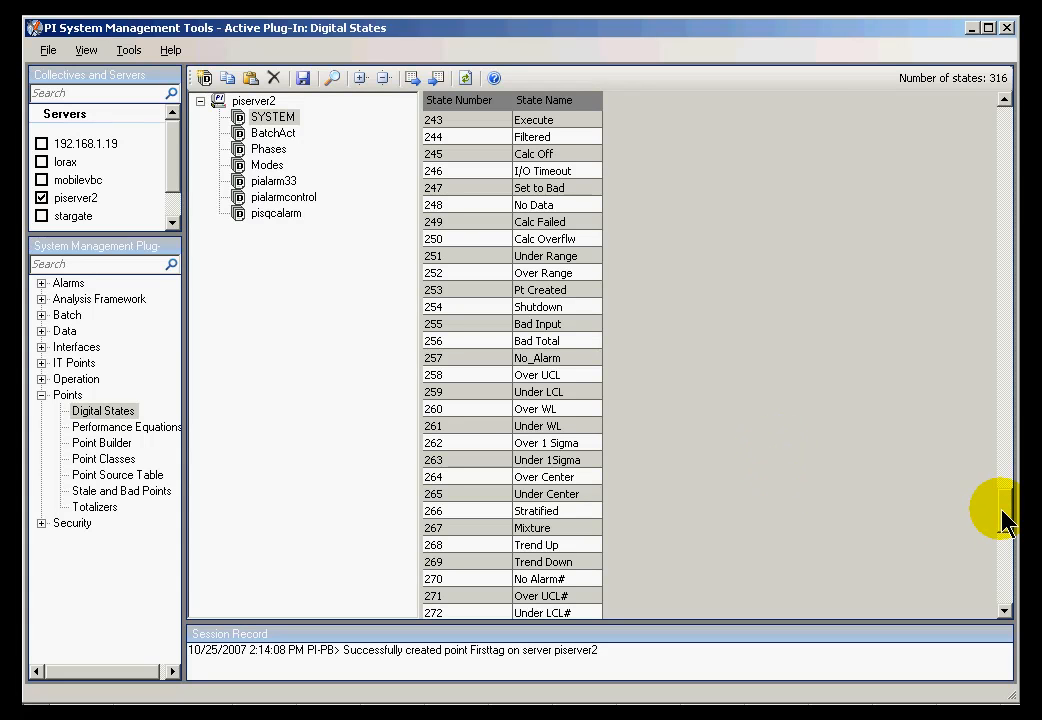